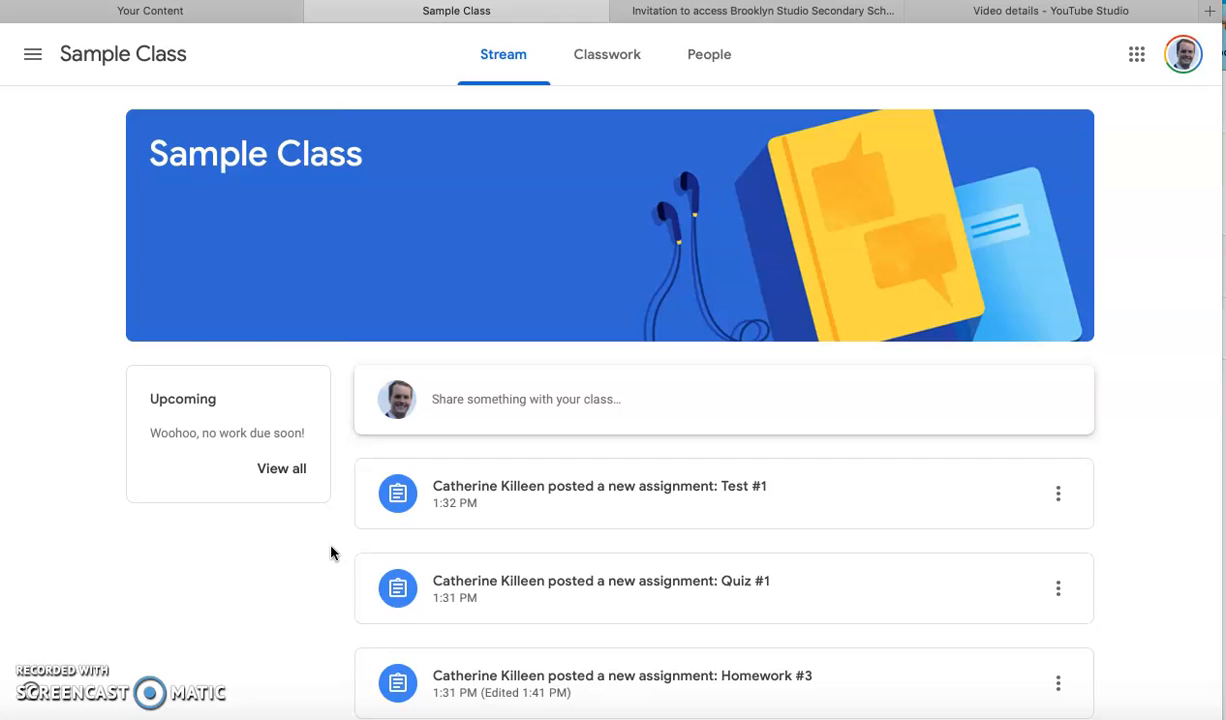
pyautogui.moveTo(672, 122)
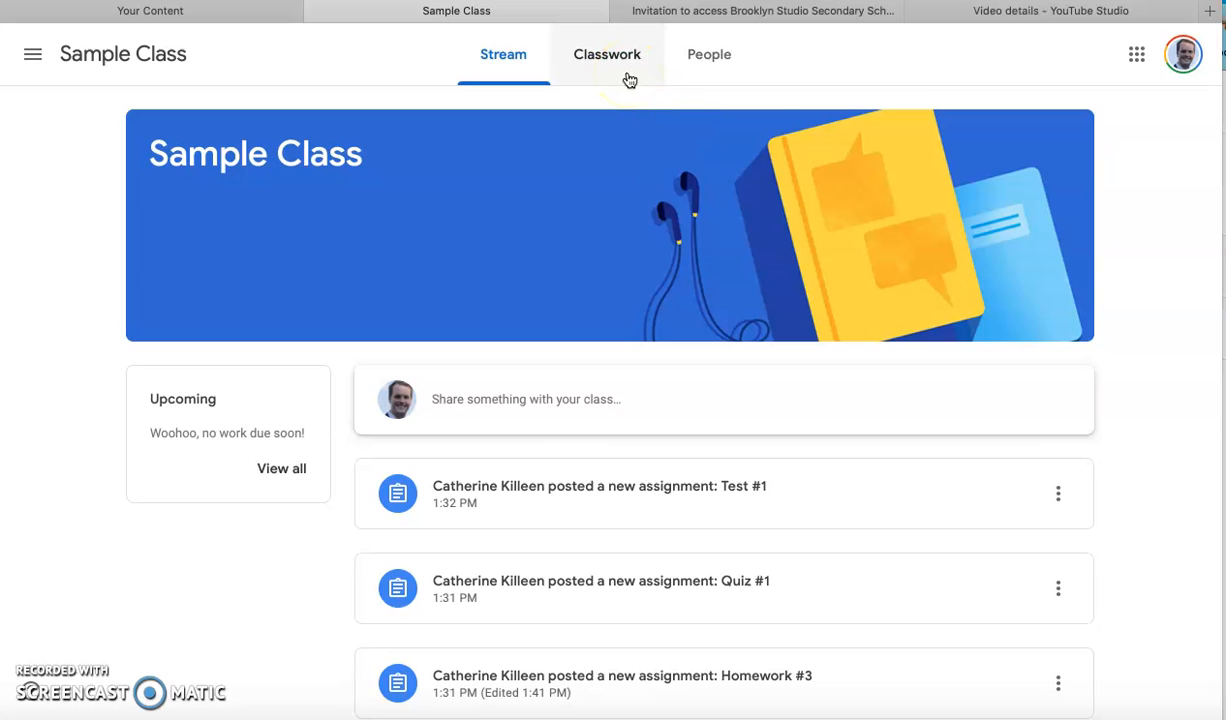
# Show the Sample Class classwork list grouped under Tests and Quizzes and Homework.
pyautogui.click(607, 54)
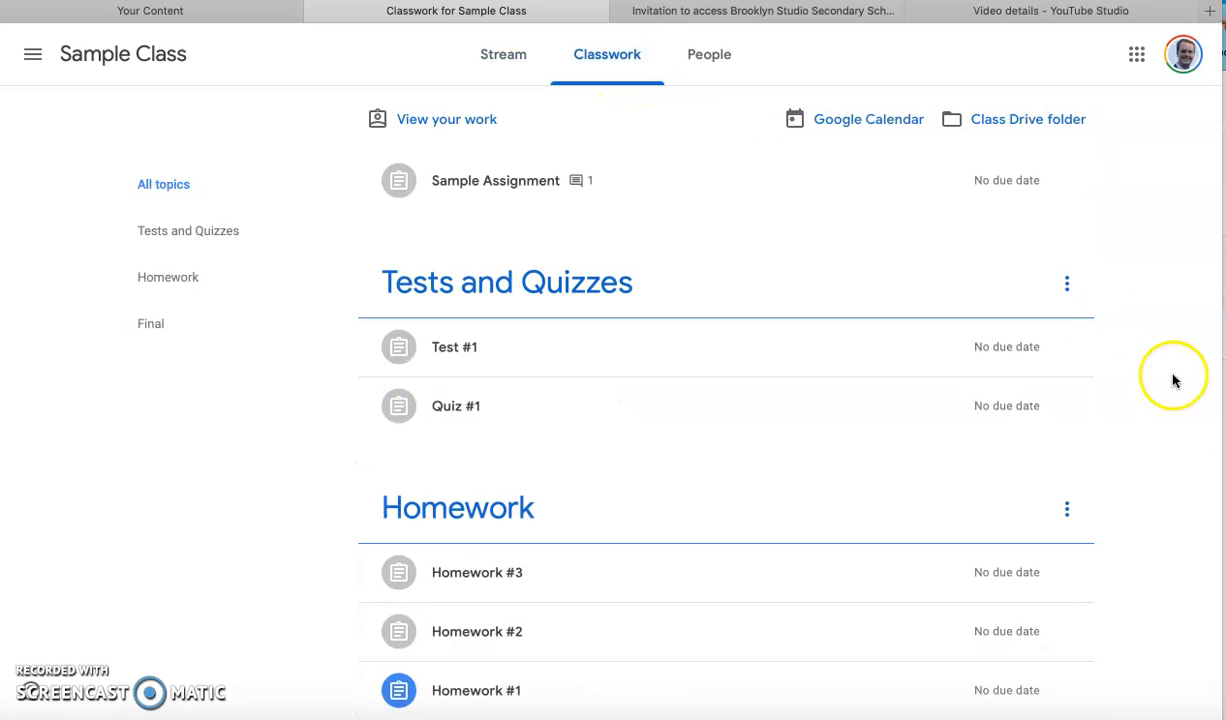
pyautogui.scroll(-3)
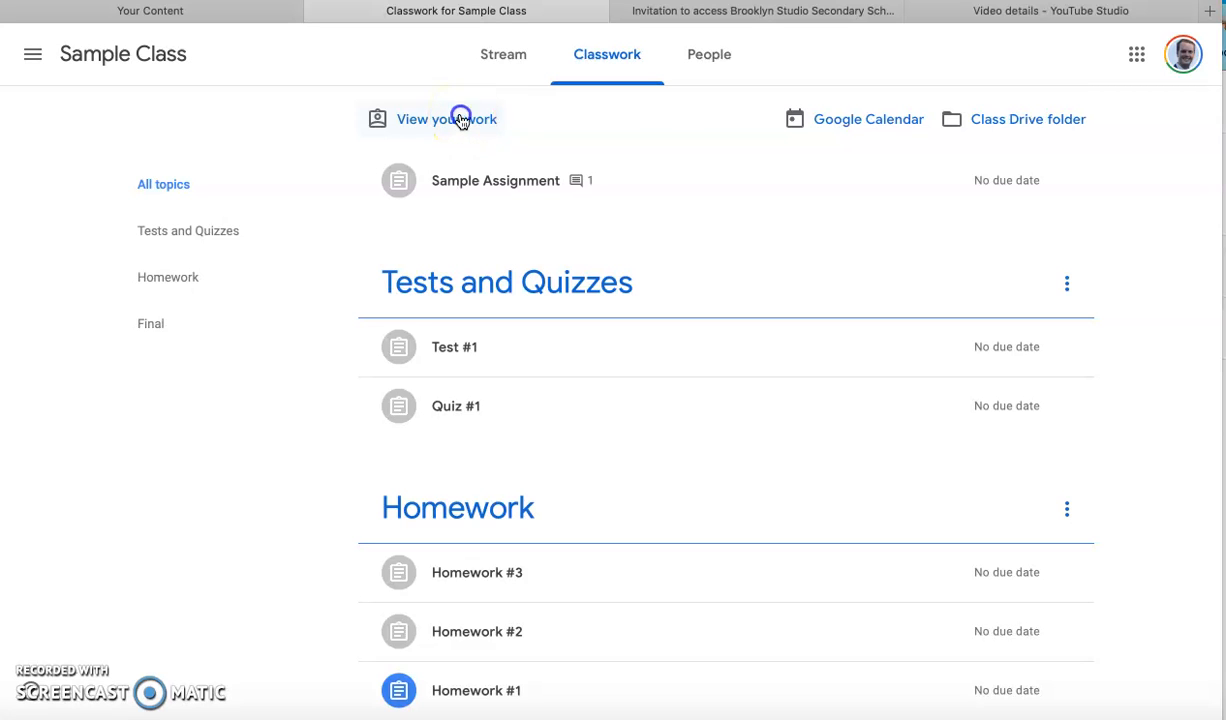
# Show my own work list with grades such as 90/100 on Test #1.
pyautogui.click(446, 119)
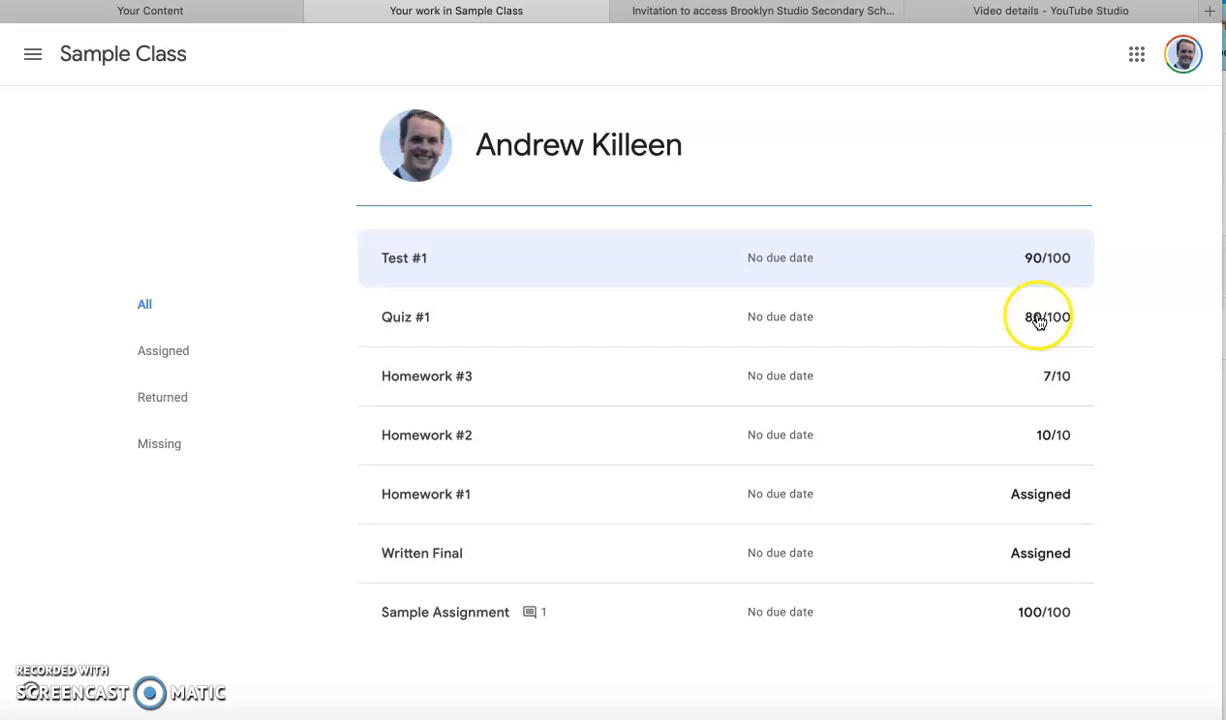
pyautogui.moveTo(1049, 417)
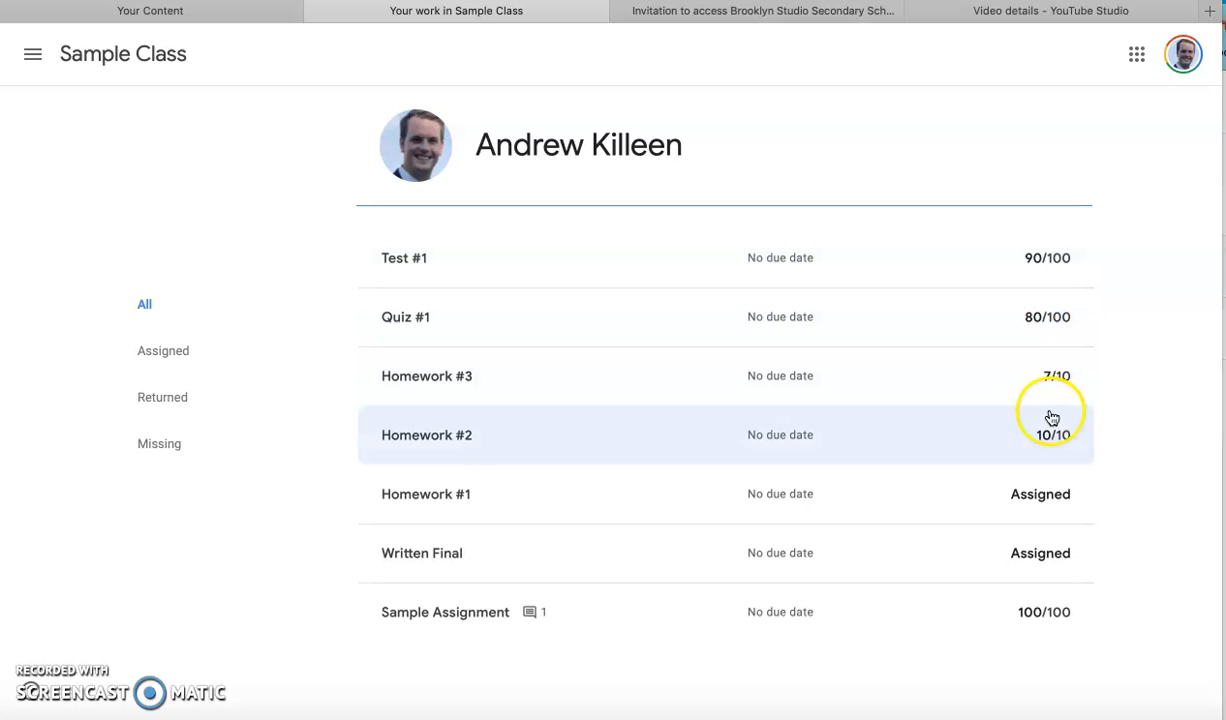
pyautogui.moveTo(1043, 494)
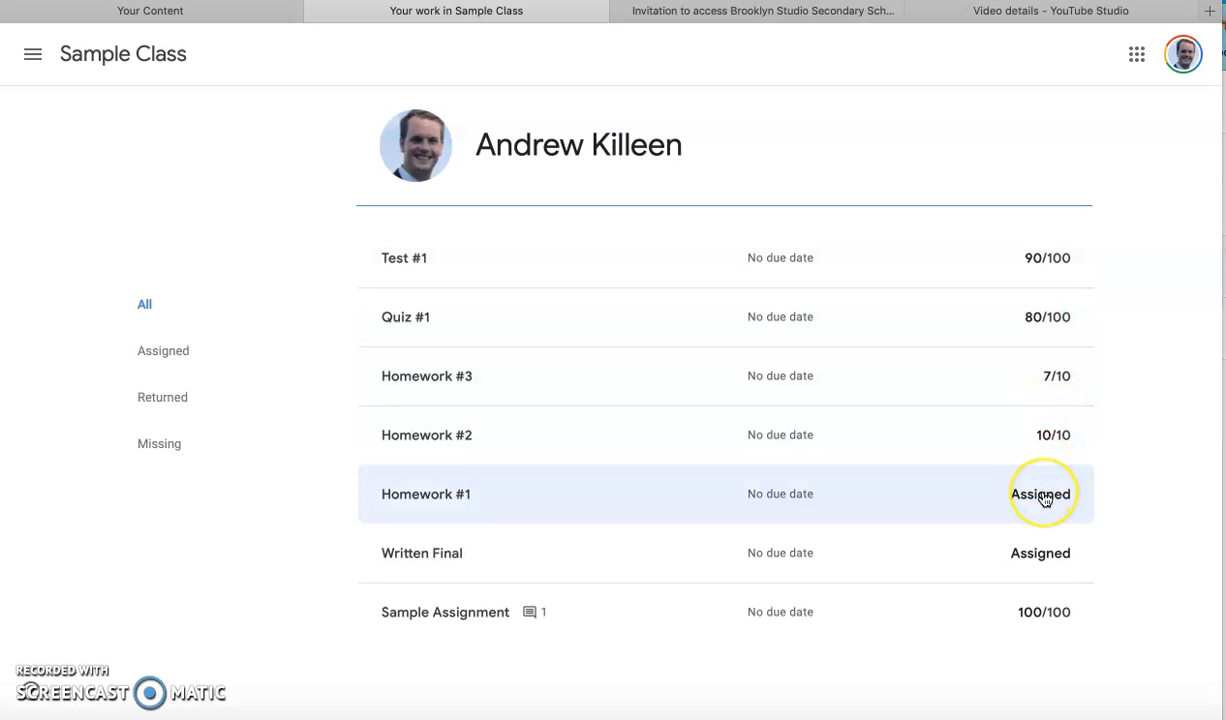
pyautogui.moveTo(1077, 499)
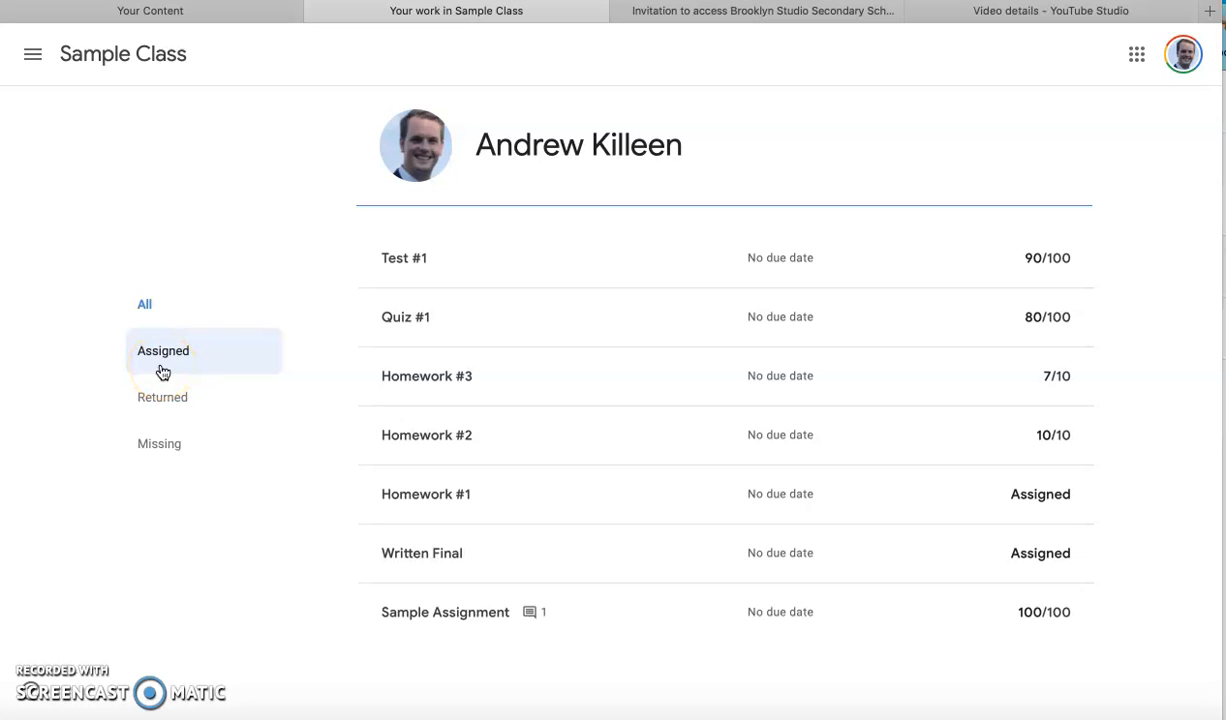
# Filter the work list by Assigned, Returned and Missing, ending on the five Returned graded items.
pyautogui.click(163, 351)
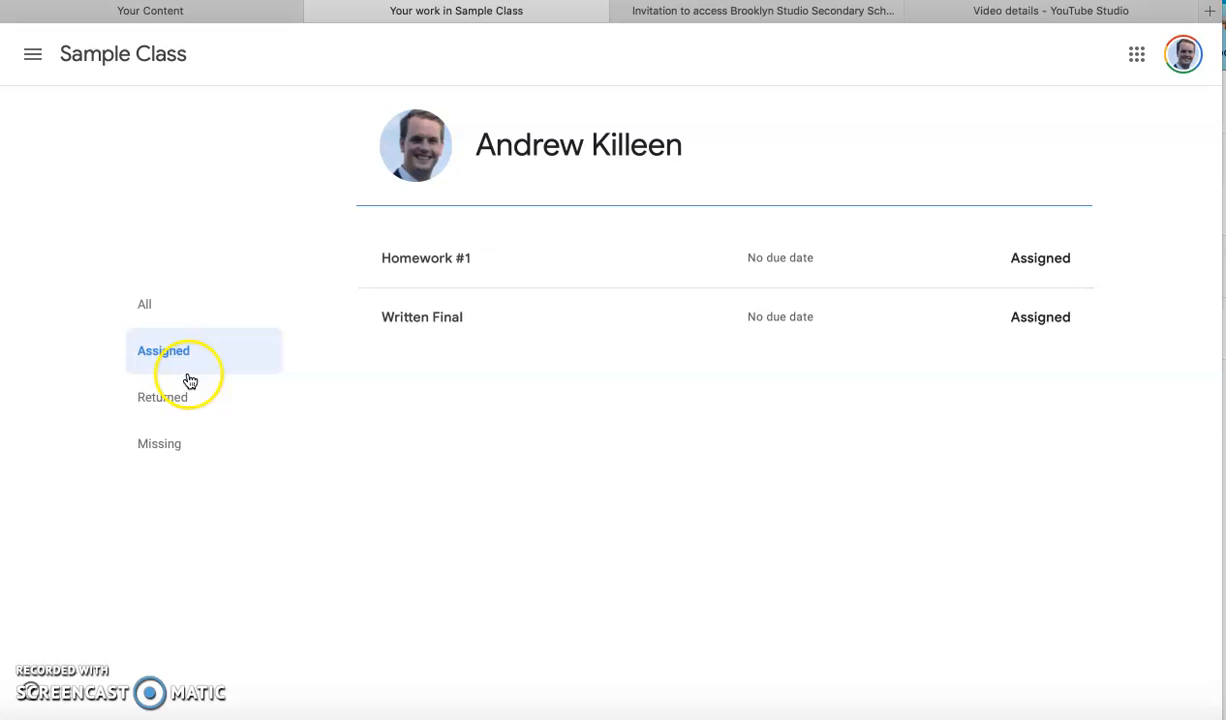
pyautogui.click(162, 397)
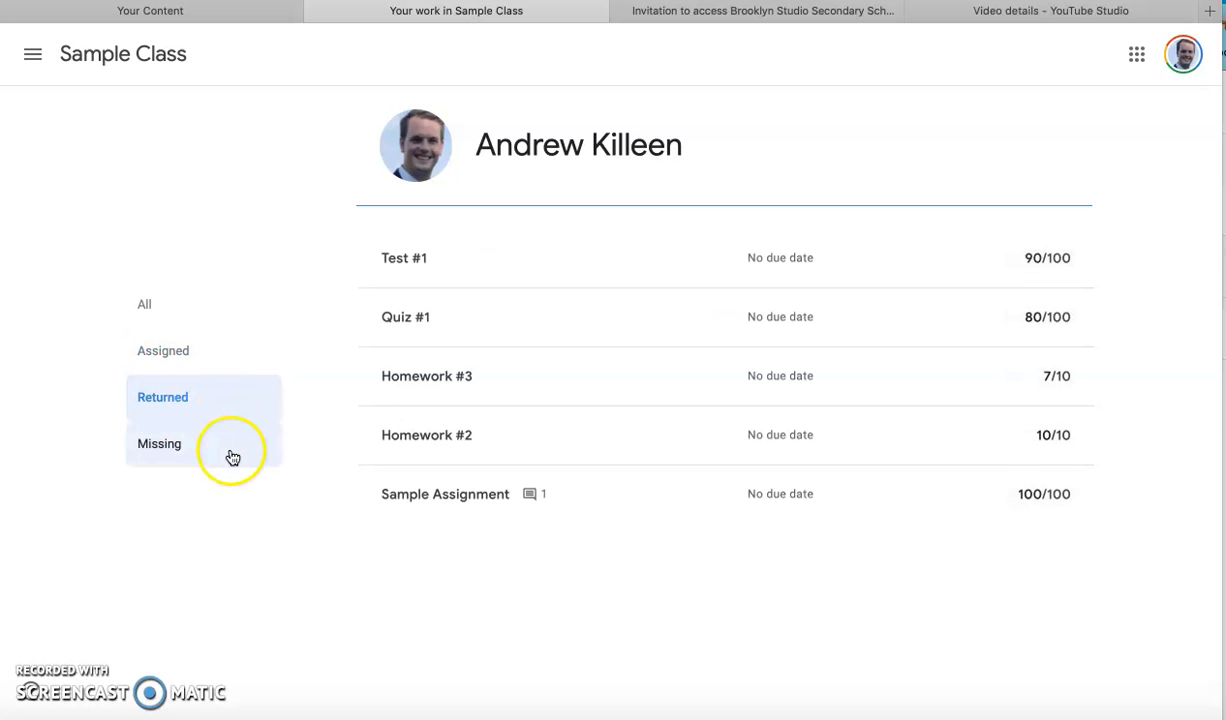
pyautogui.click(162, 397)
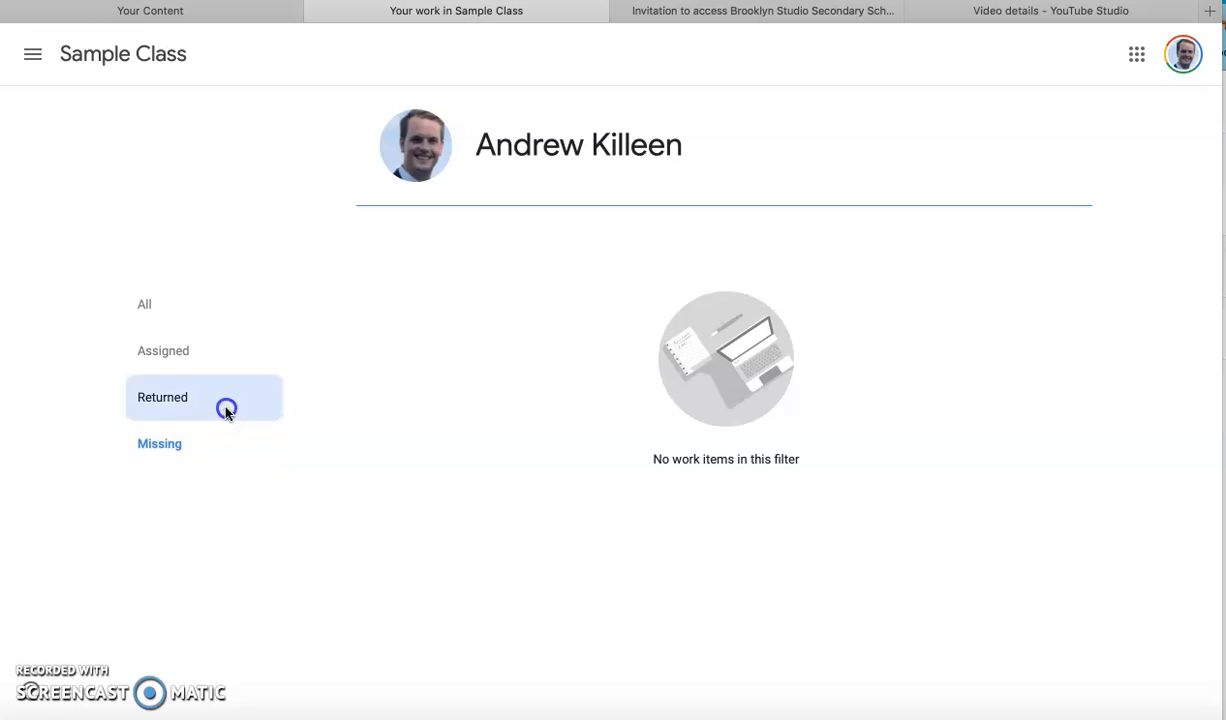
pyautogui.click(162, 397)
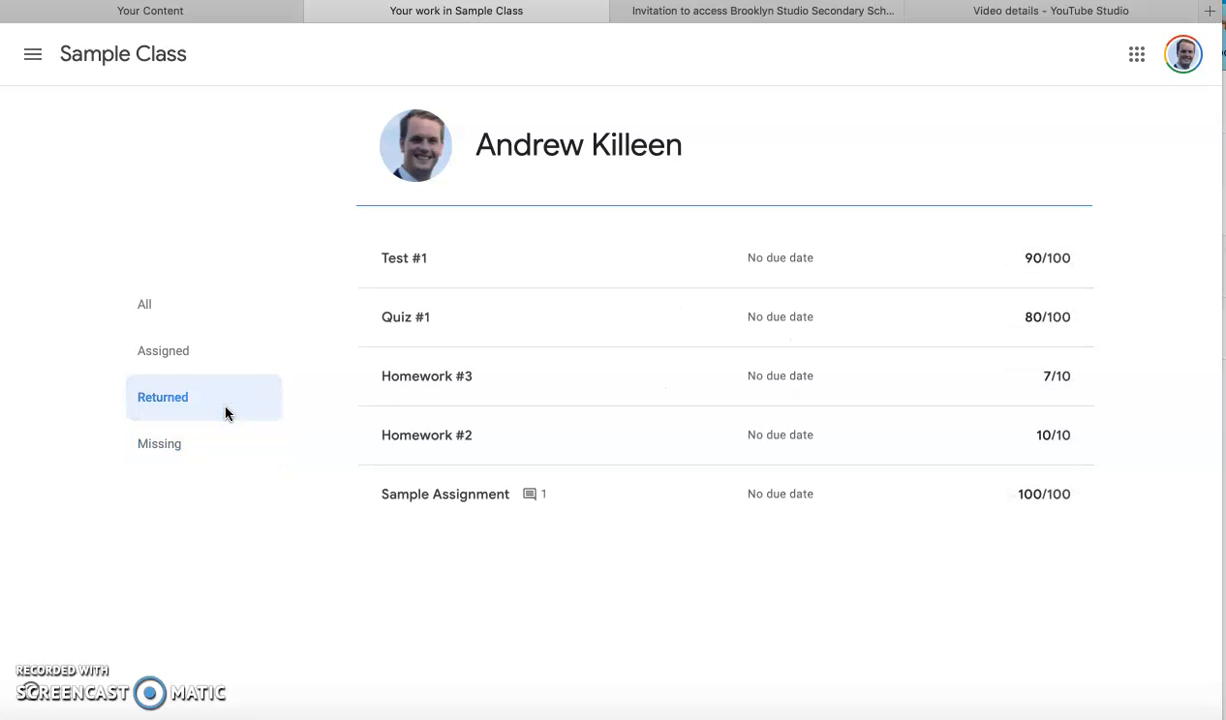